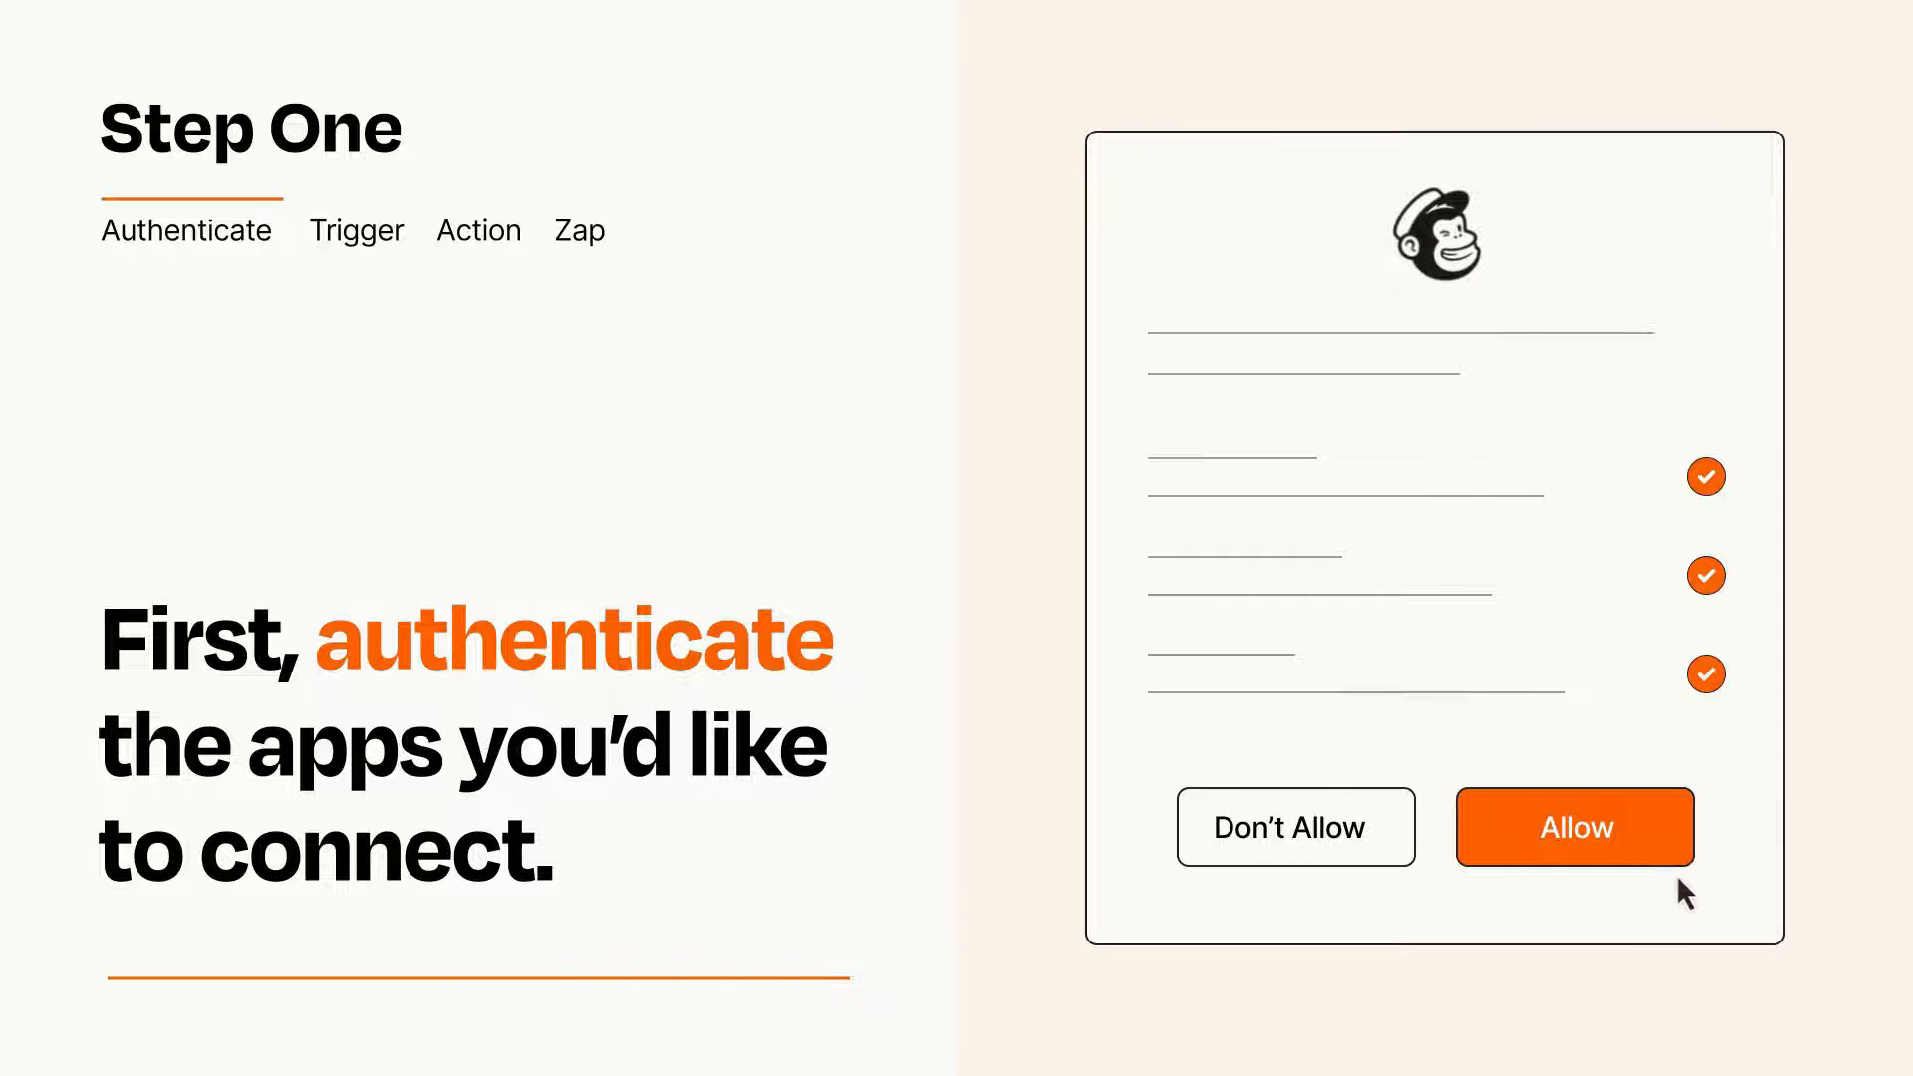
- Allow Zapier to access the Mailchimp account
{"action": "left_click", "coordinate": [1576, 827]}
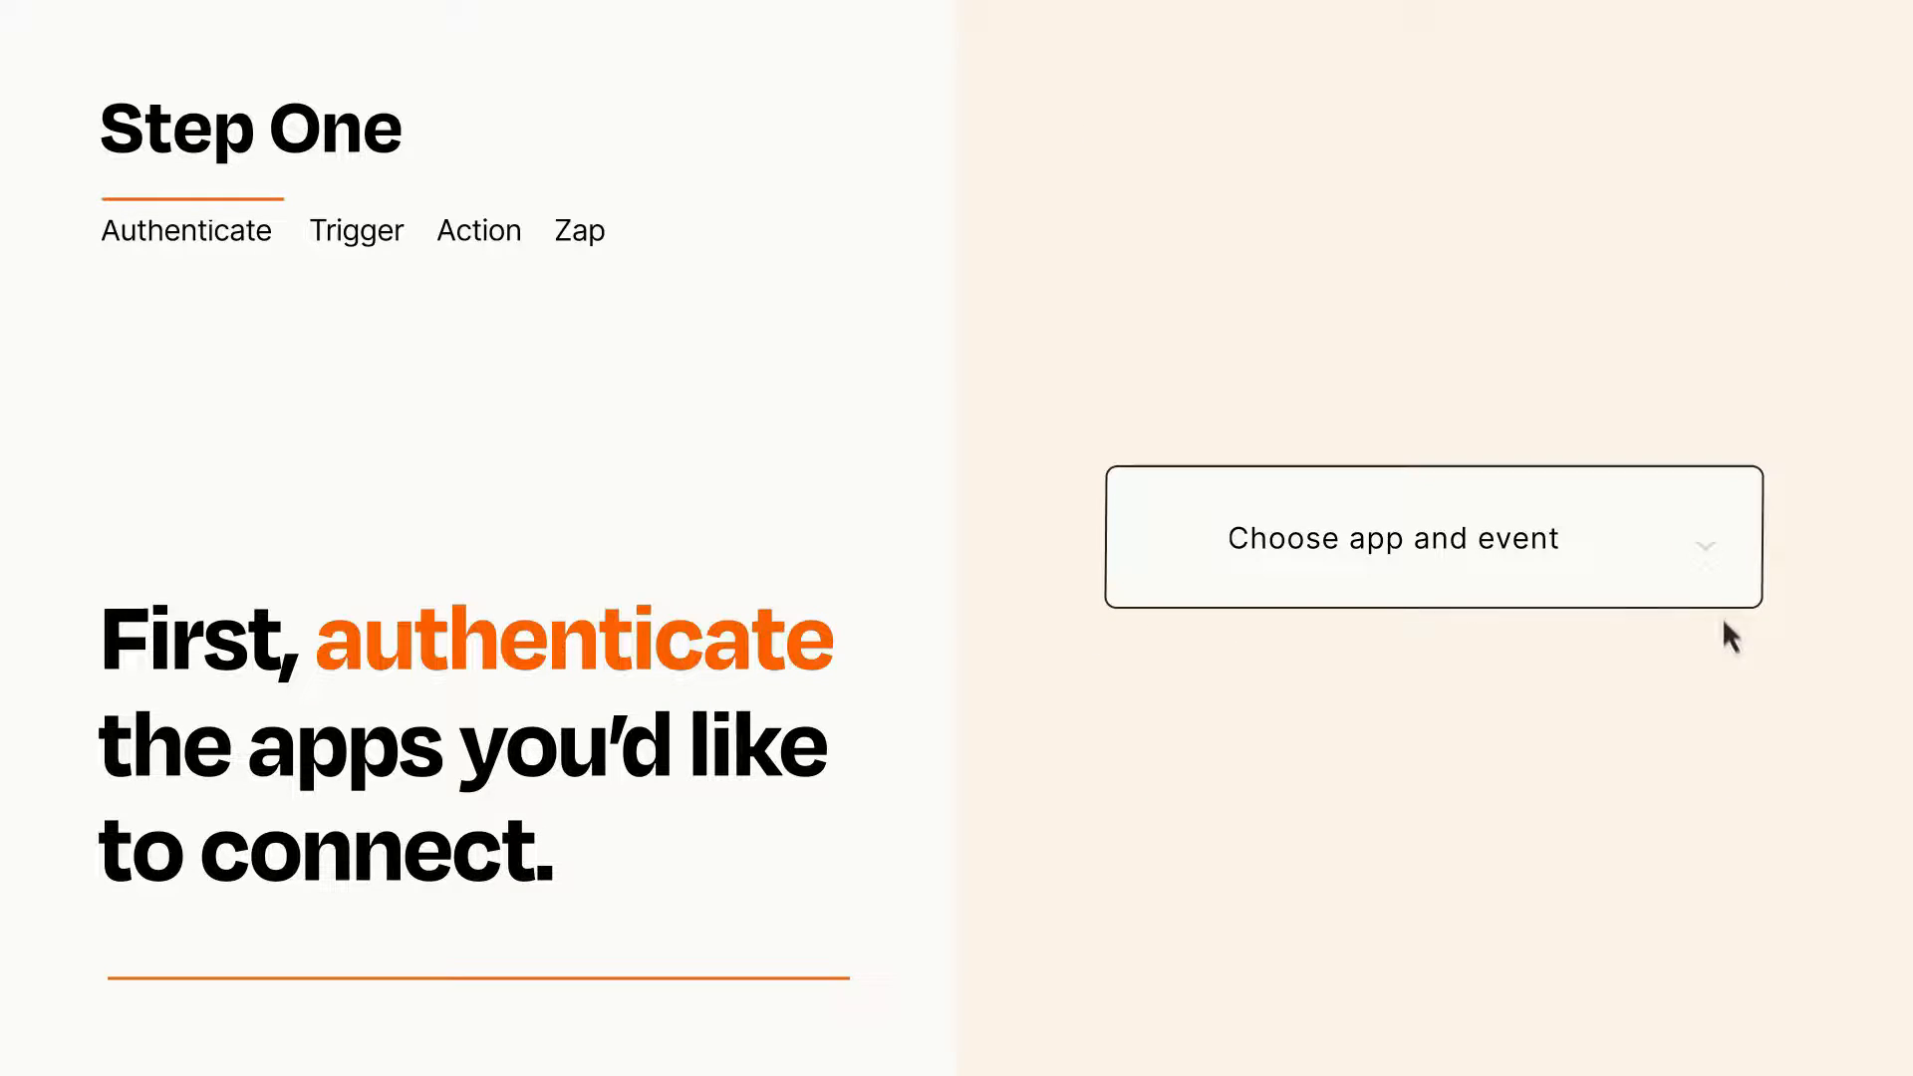
- Set the trigger to LinkedIn – New Lead Gen Form Response
{"action": "left_click", "coordinate": [1431, 537]}
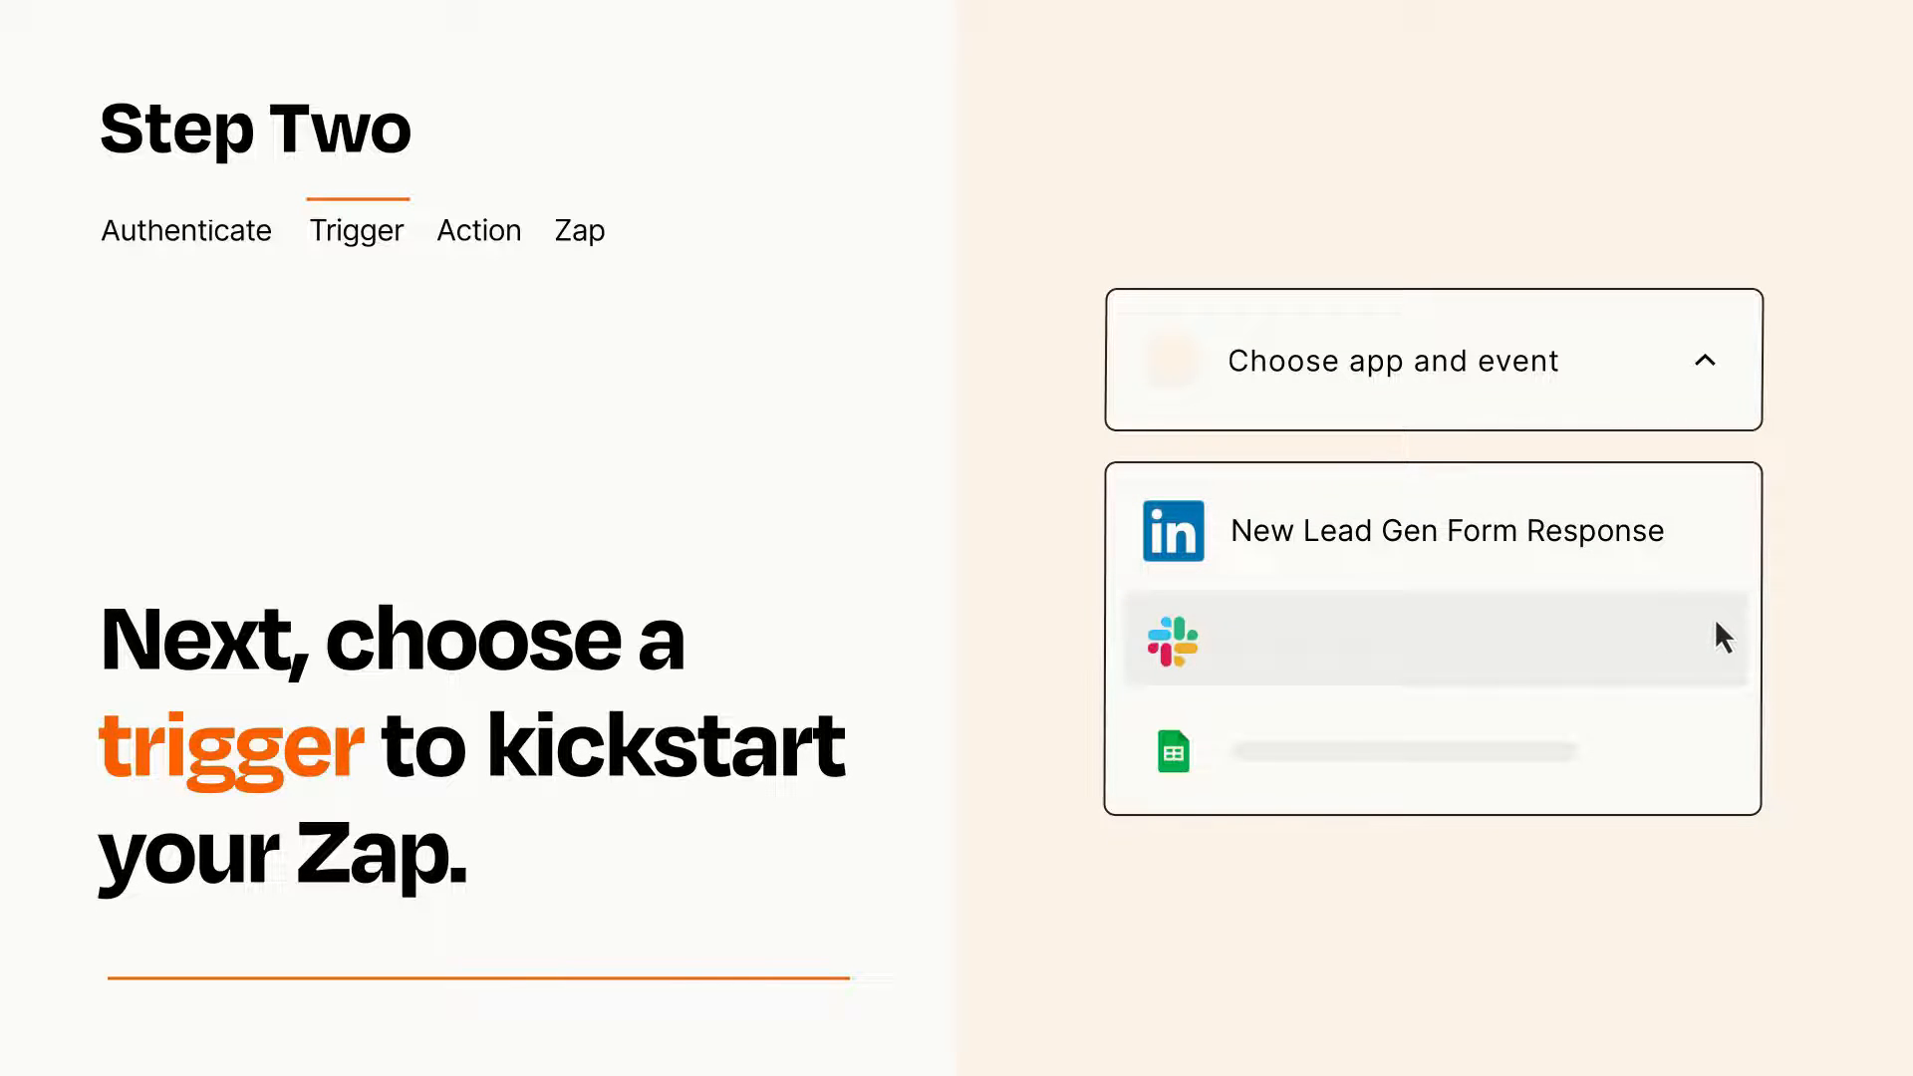
{"action": "mouse_move", "coordinate": [1718, 762]}
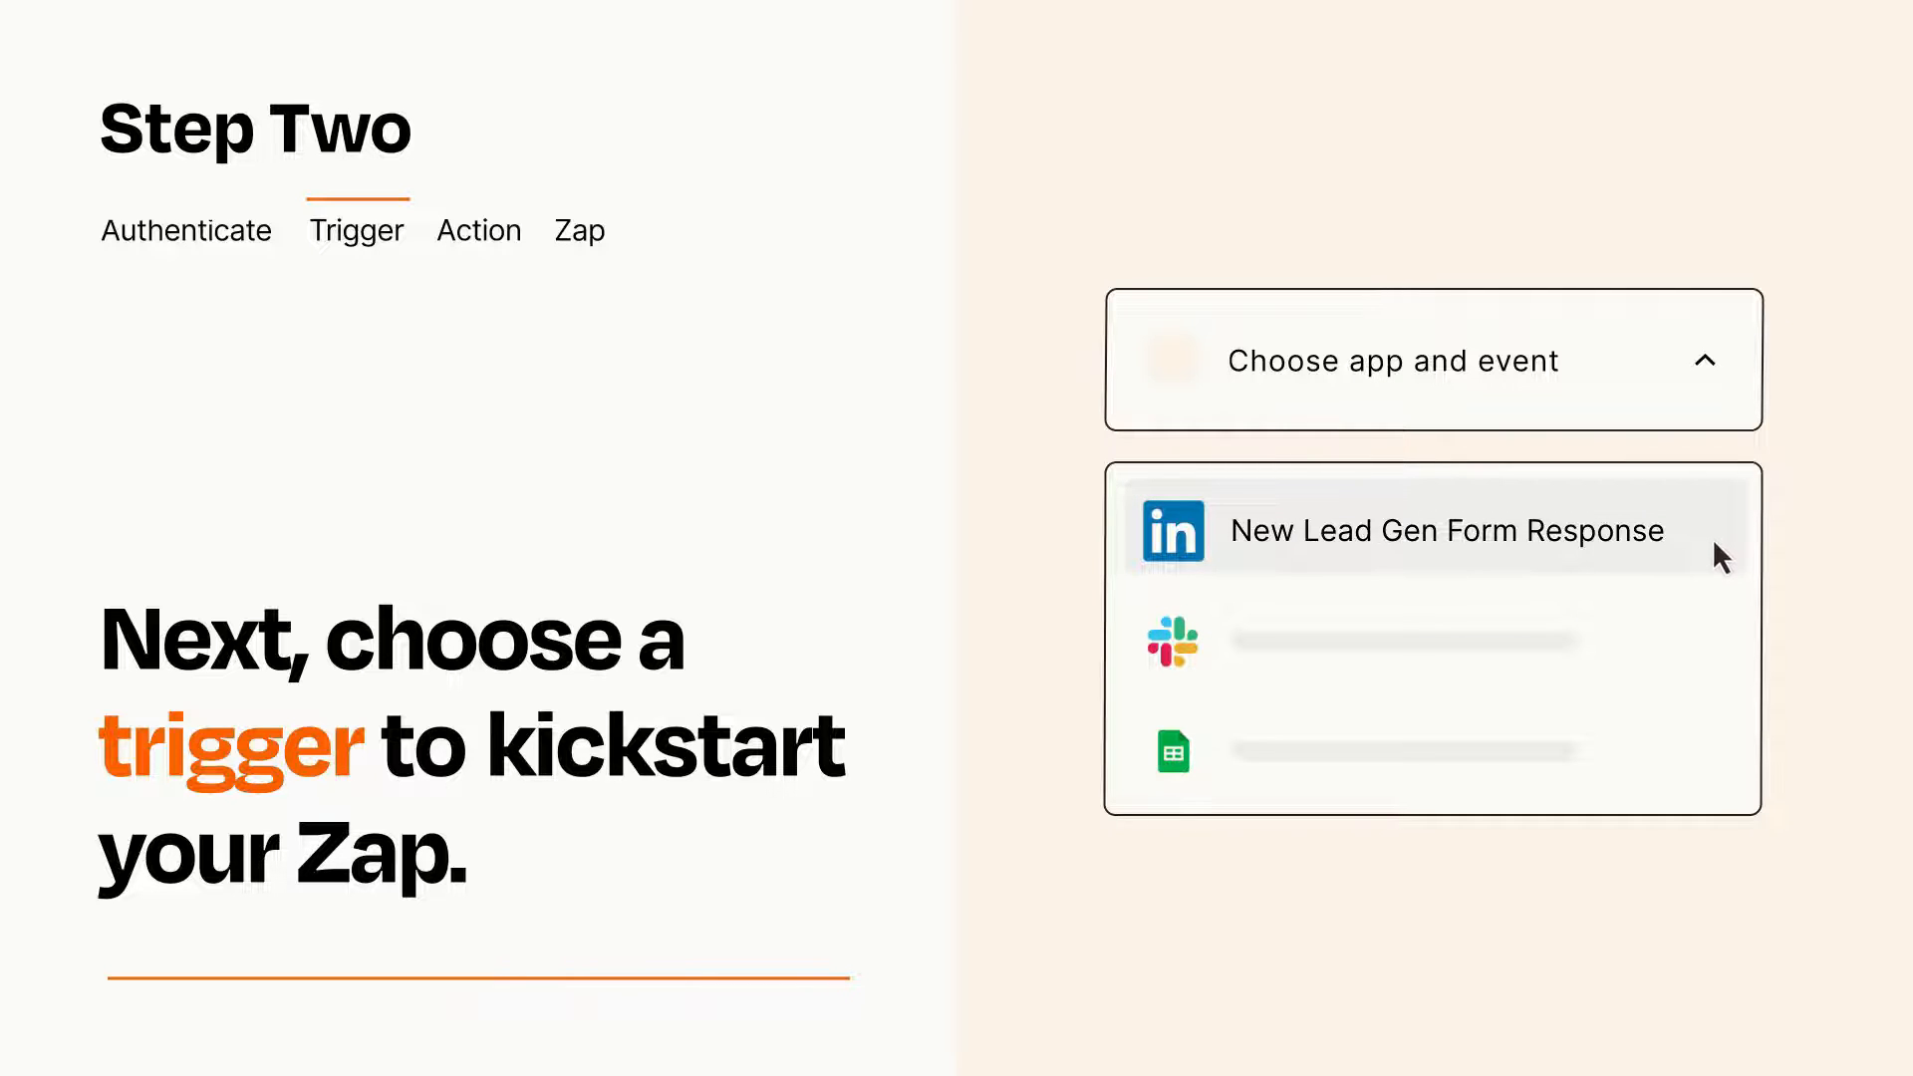
{"action": "left_click", "coordinate": [1447, 531]}
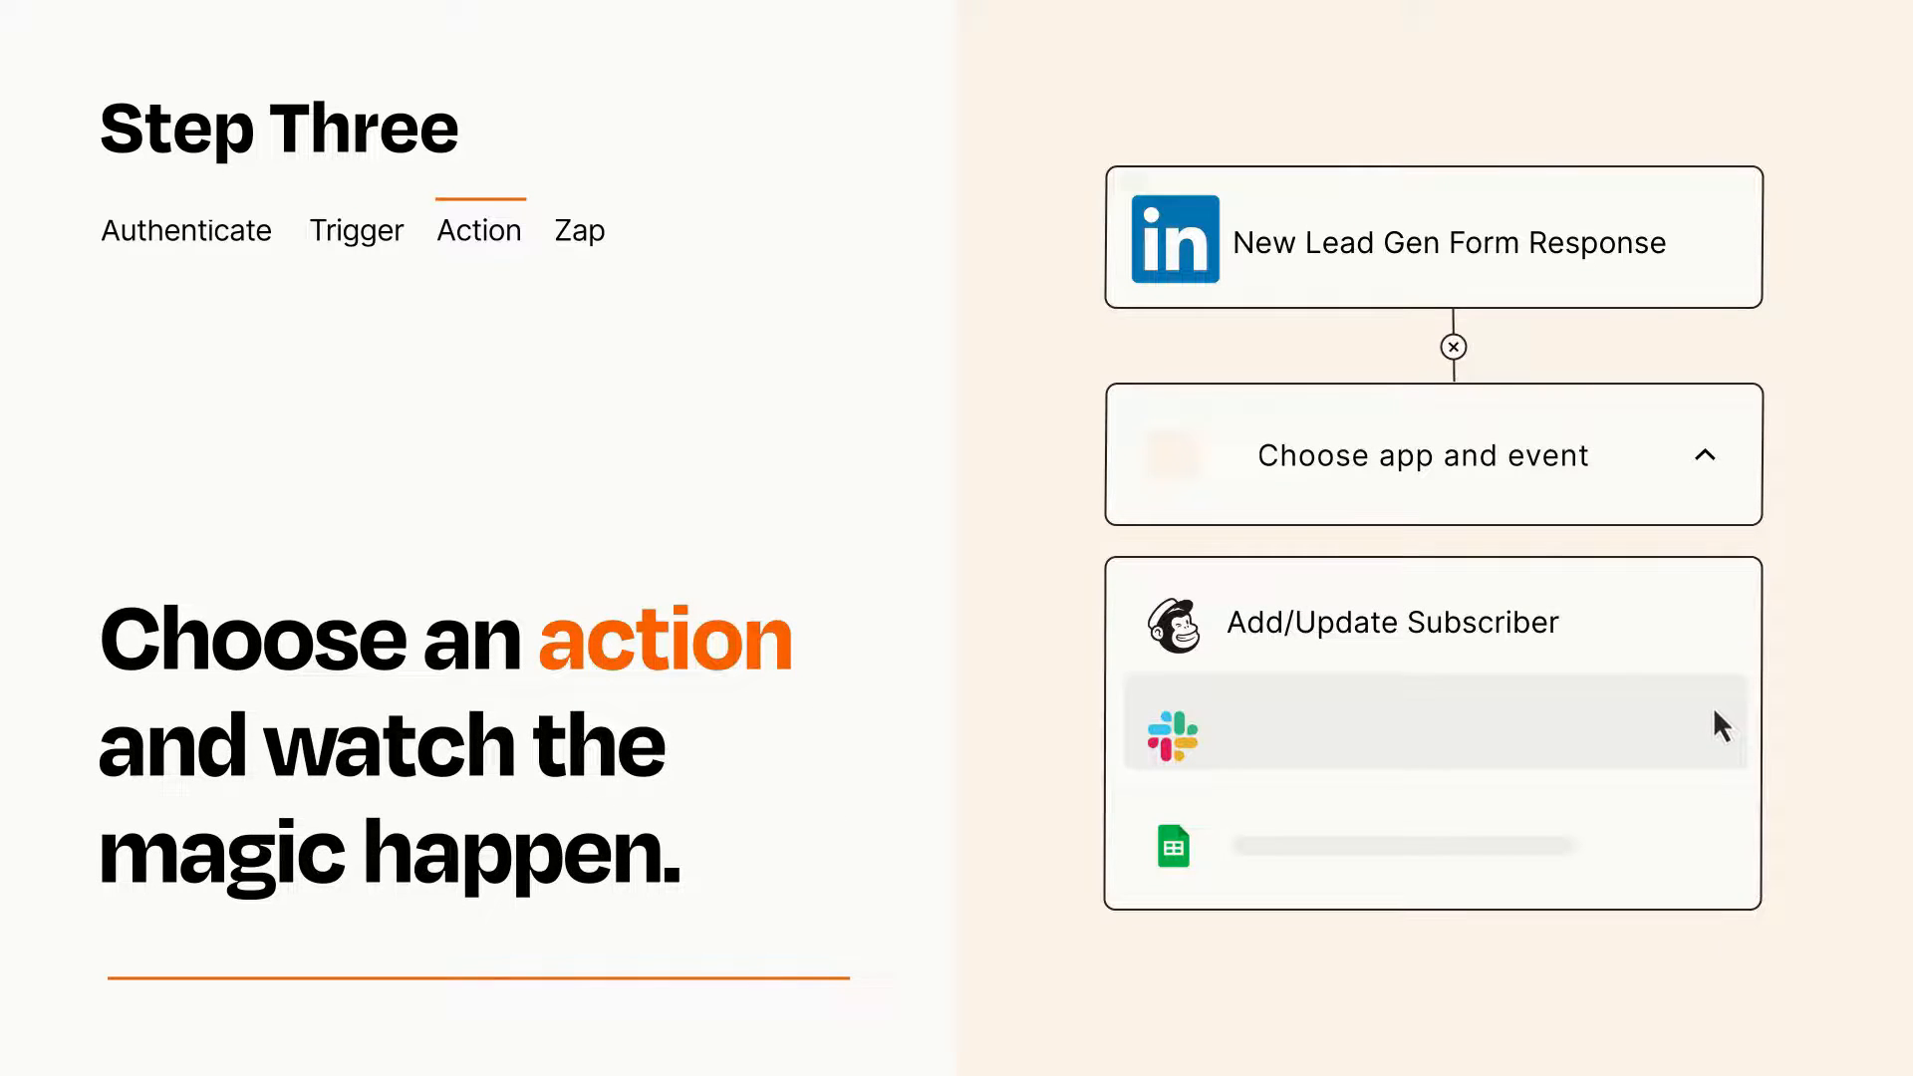
{"action": "mouse_move", "coordinate": [1722, 856]}
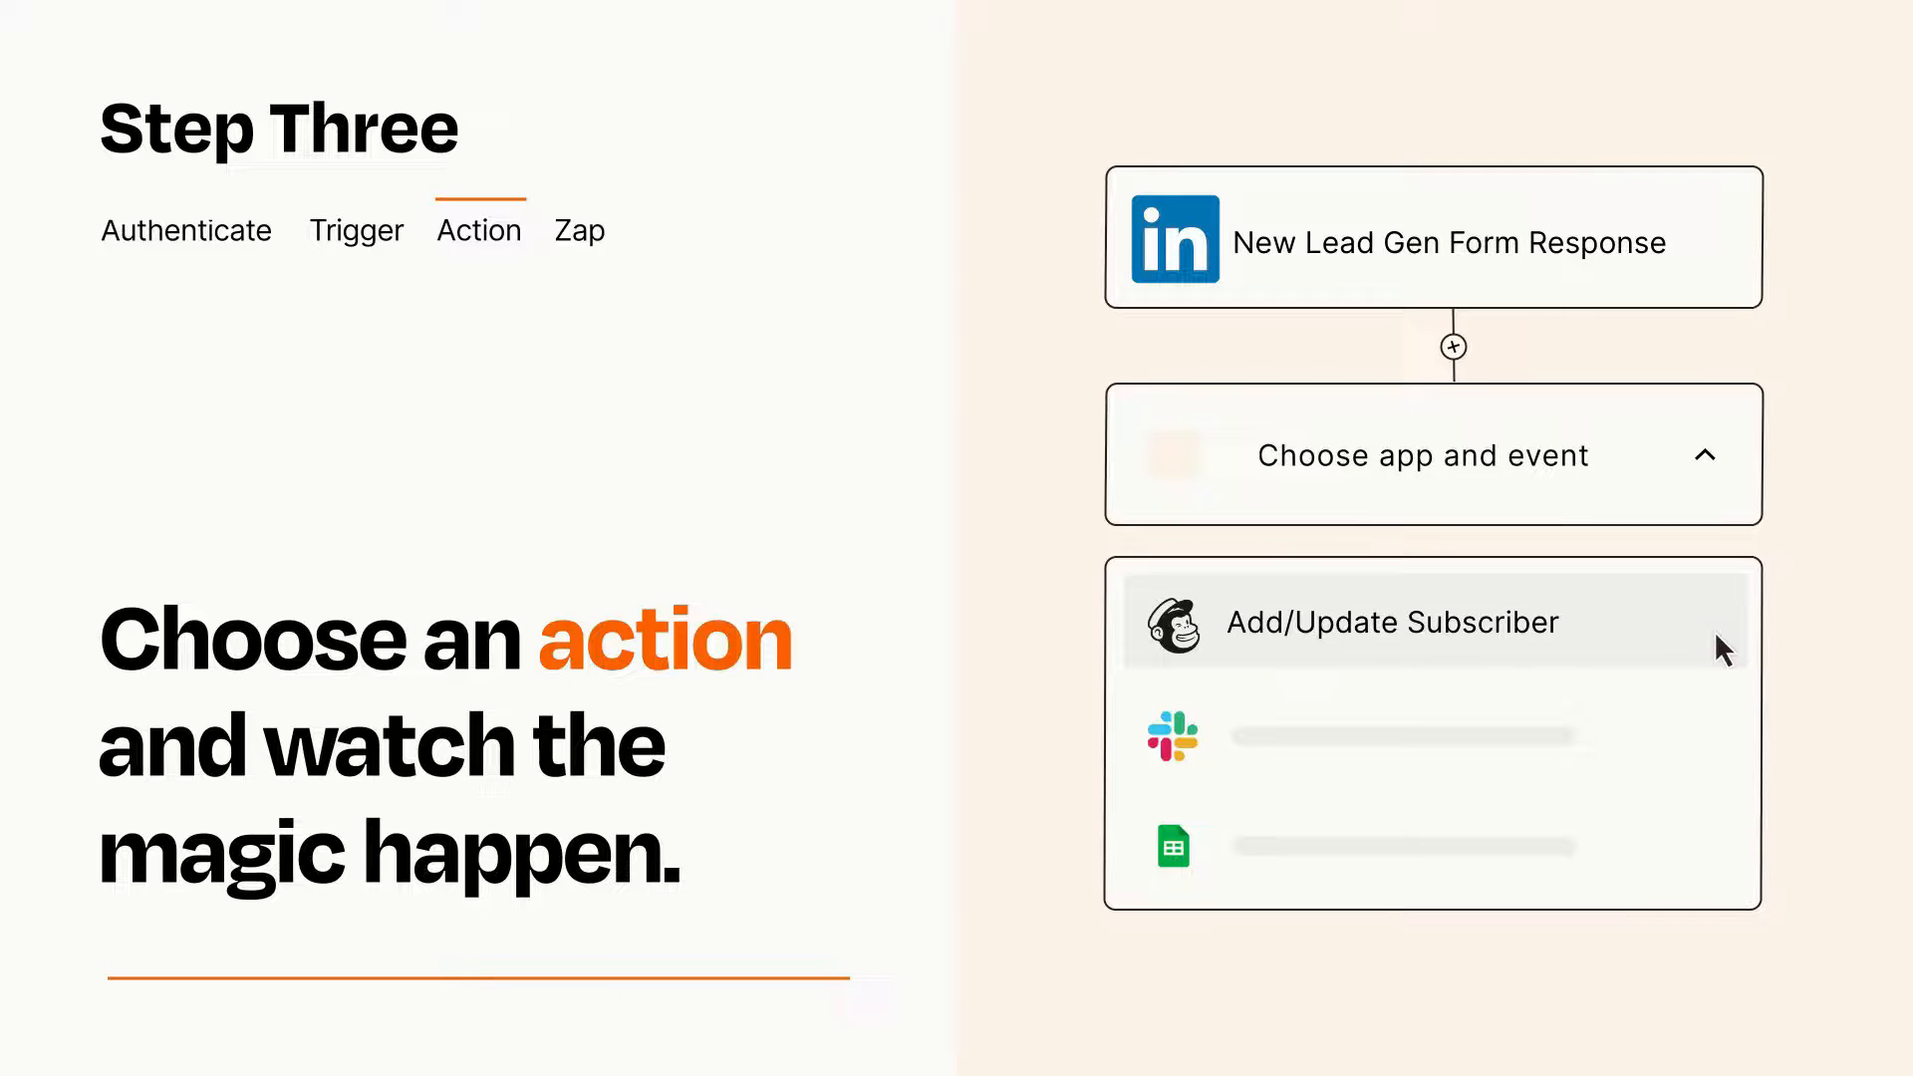
- Set the action to Mailchimp – Add/Update Subscriber
{"action": "left_click", "coordinate": [1392, 622]}
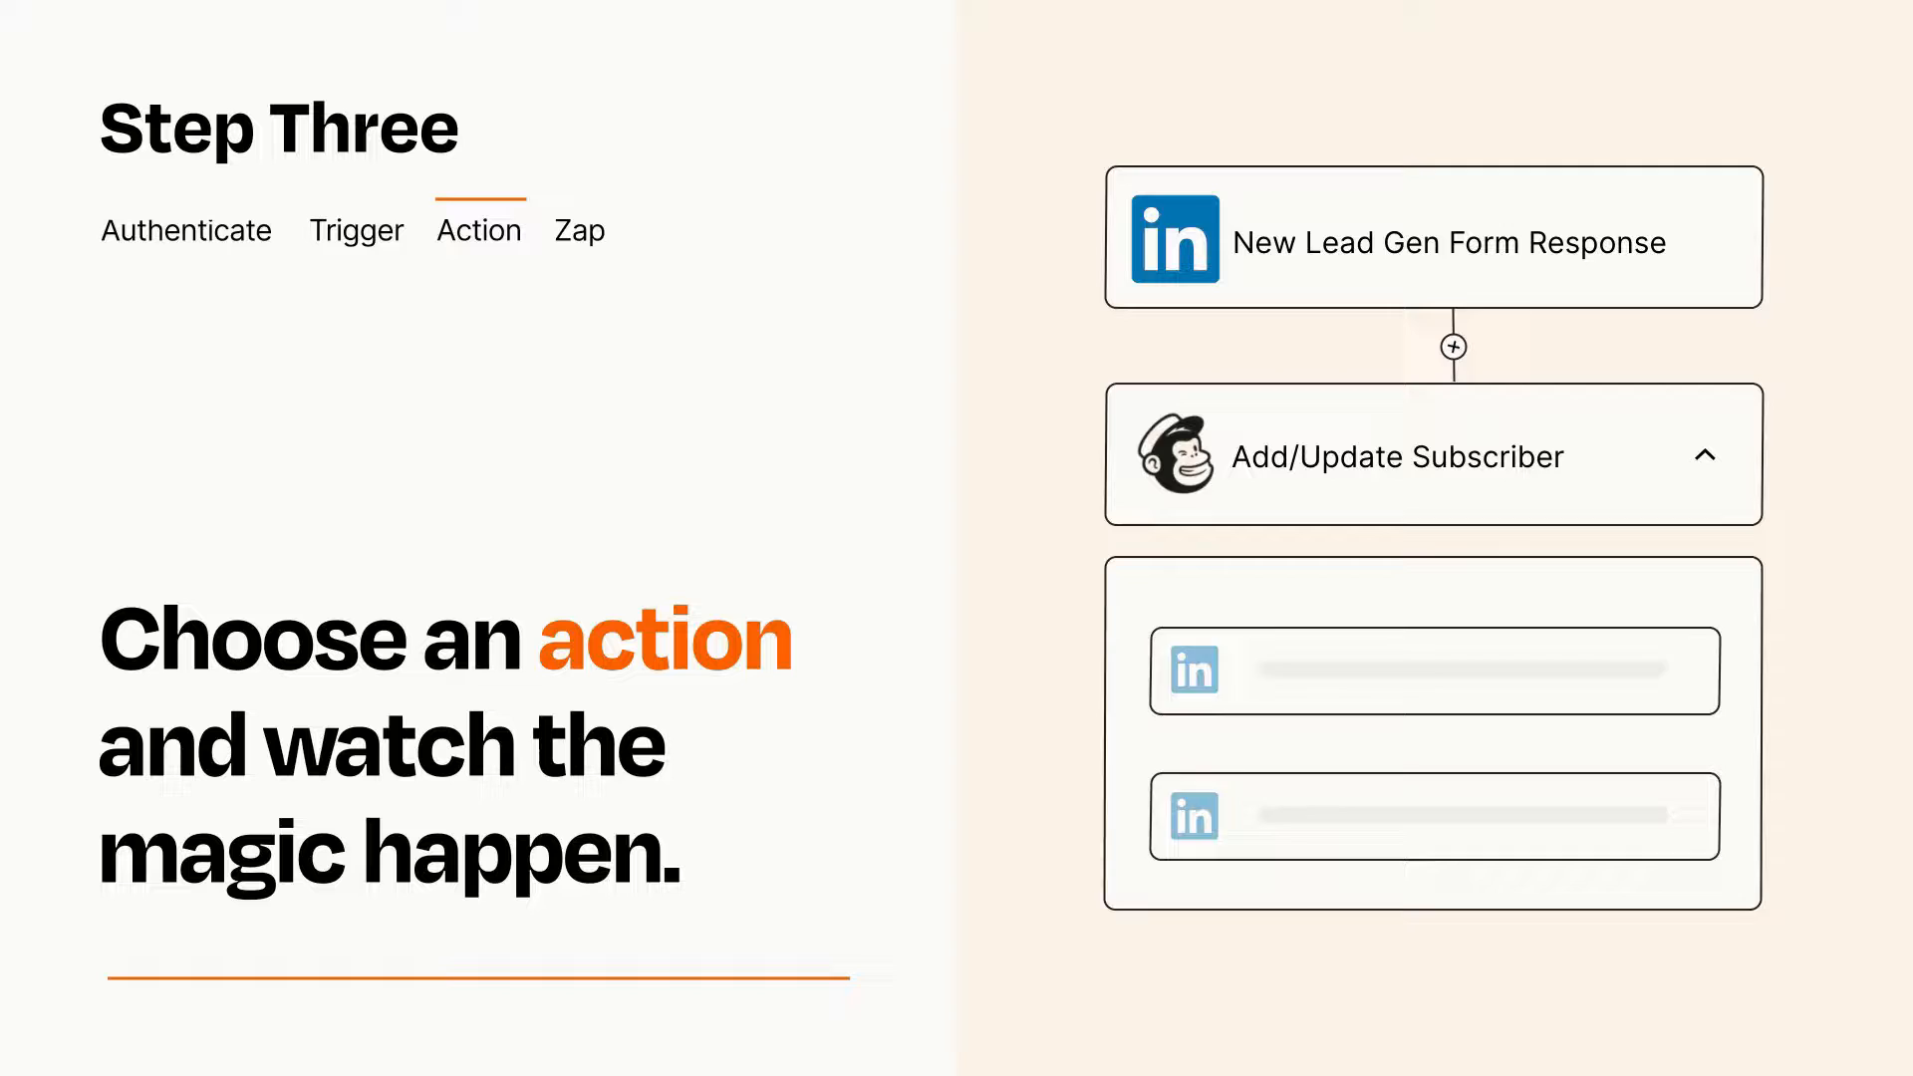
- Finish the subscriber field setup and publish the LinkedIn-to-Mailchimp Zap
{"action": "left_click", "coordinate": [580, 230]}
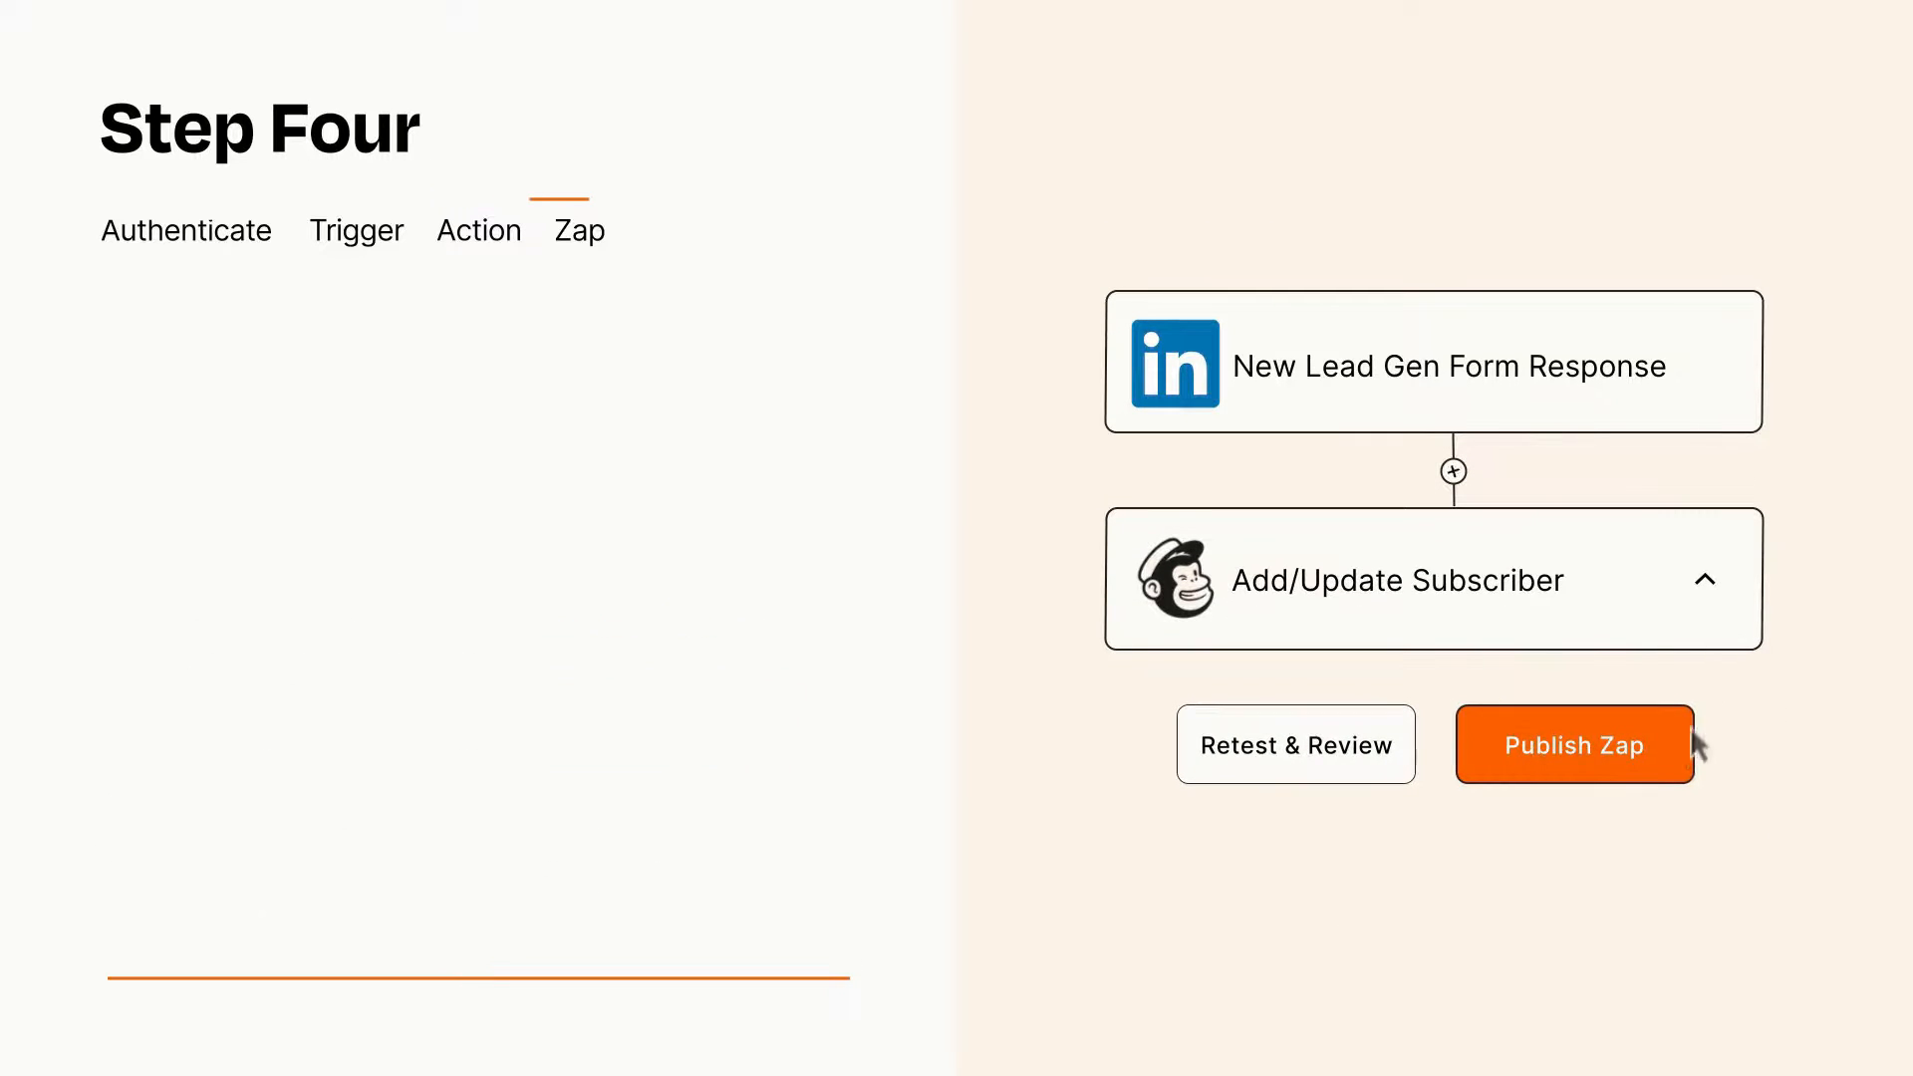
{"action": "left_click", "coordinate": [1576, 745]}
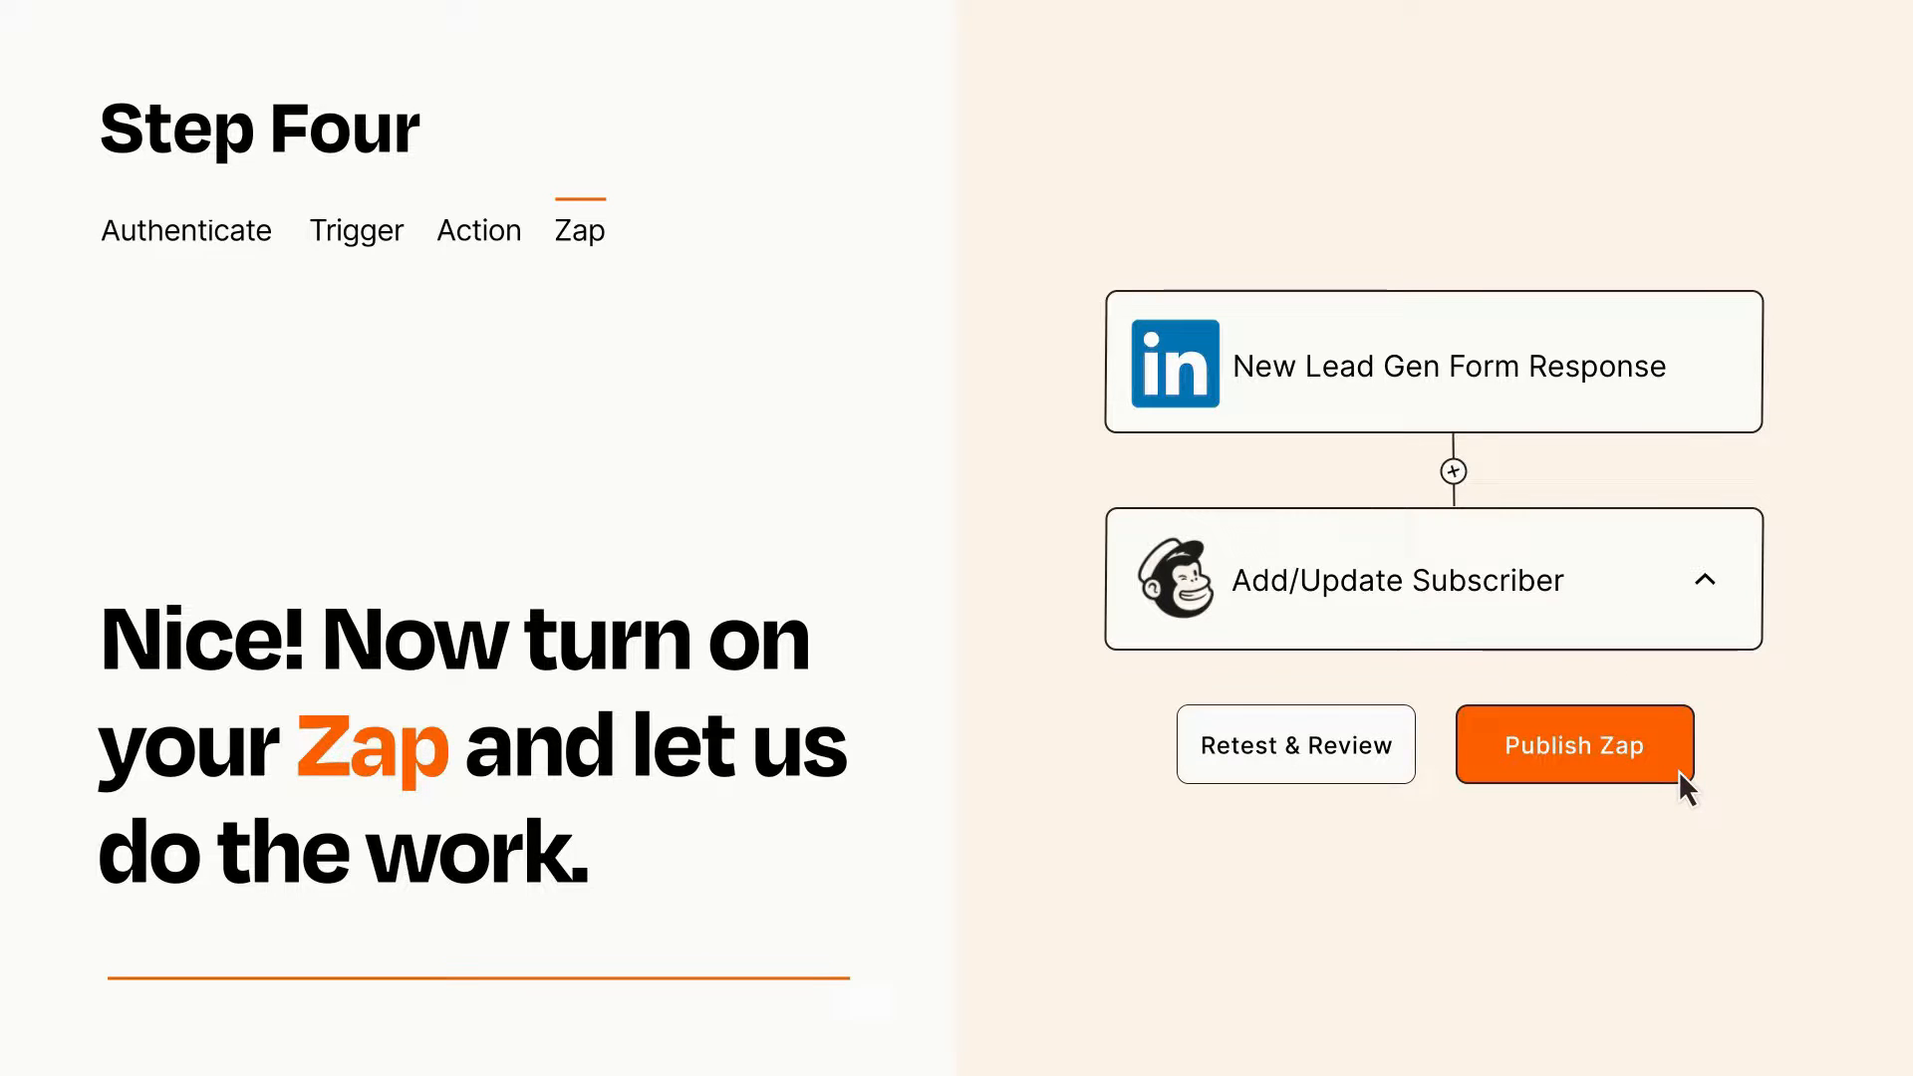
{"action": "left_click", "coordinate": [1575, 745]}
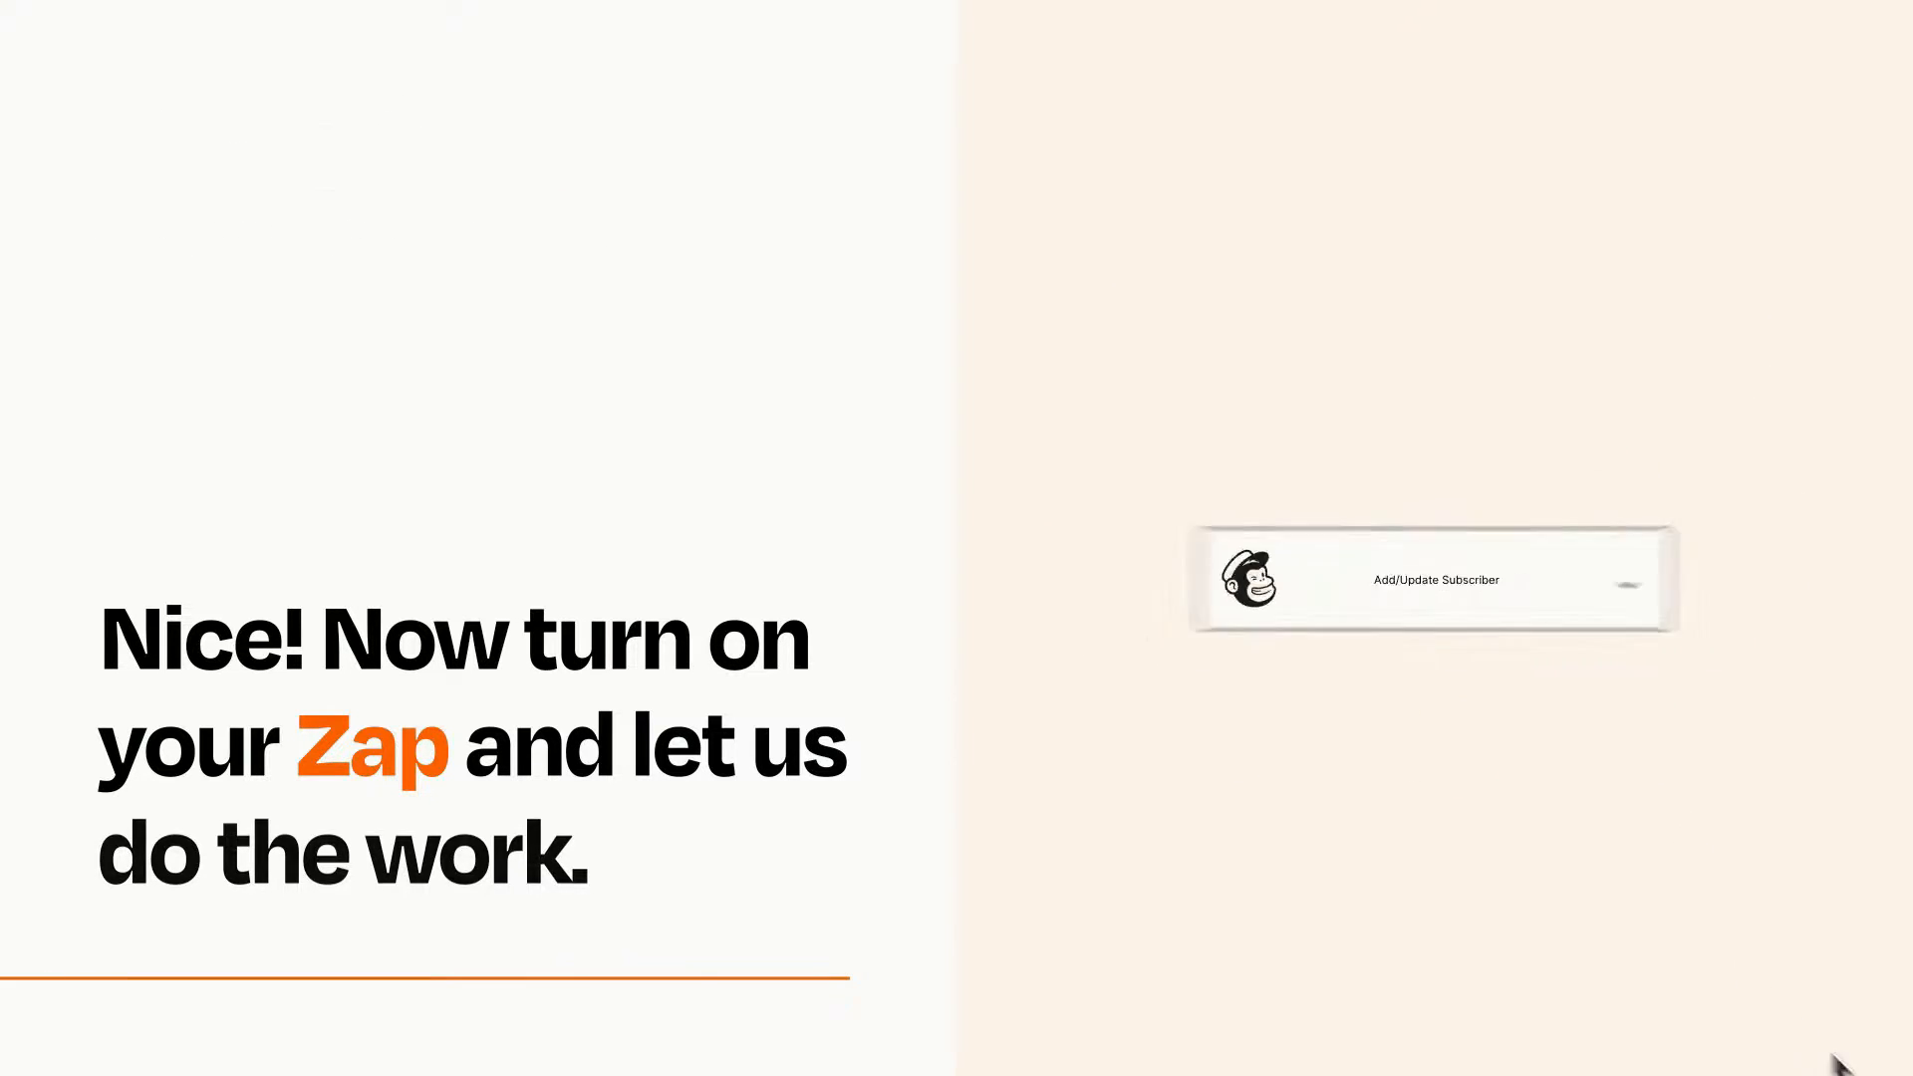